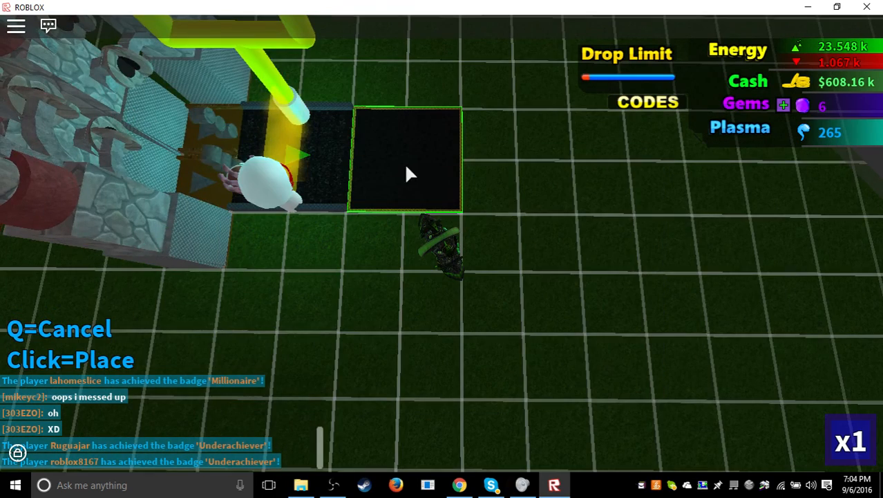
Place Sports Upgraders along the conveyor, then pick the Graphite Pencil Collector for the line's end.
{"action": "left_click", "coordinate": [404, 159]}
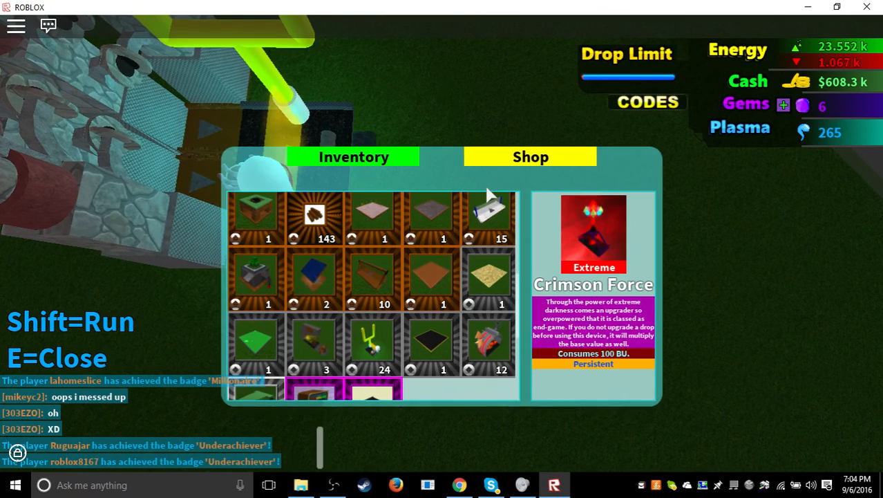
{"action": "left_click", "coordinate": [490, 219]}
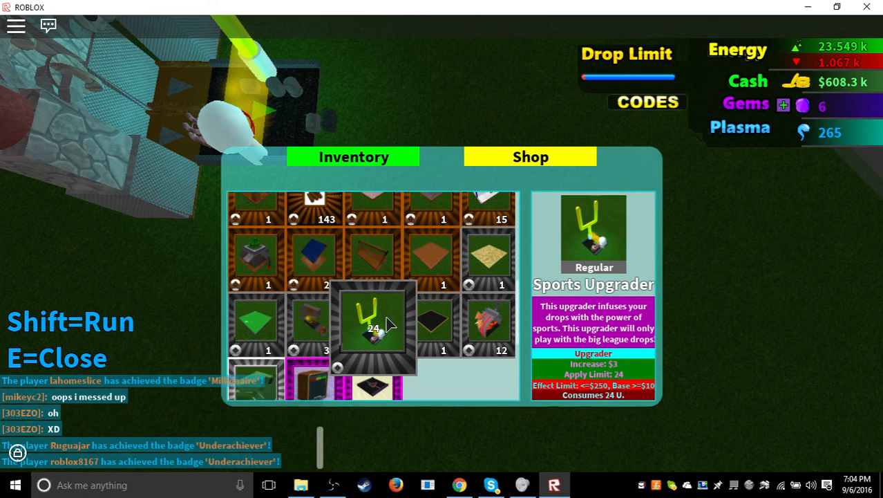
{"action": "left_click", "coordinate": [373, 325]}
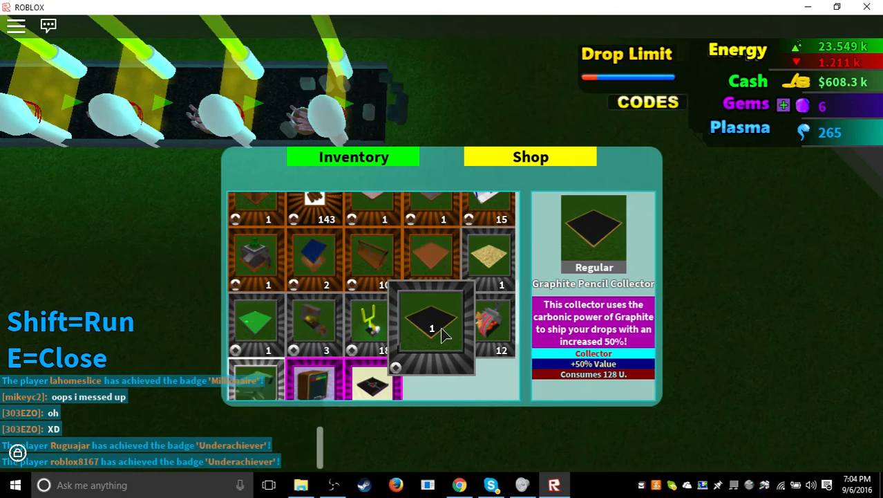
{"action": "left_click", "coordinate": [431, 329]}
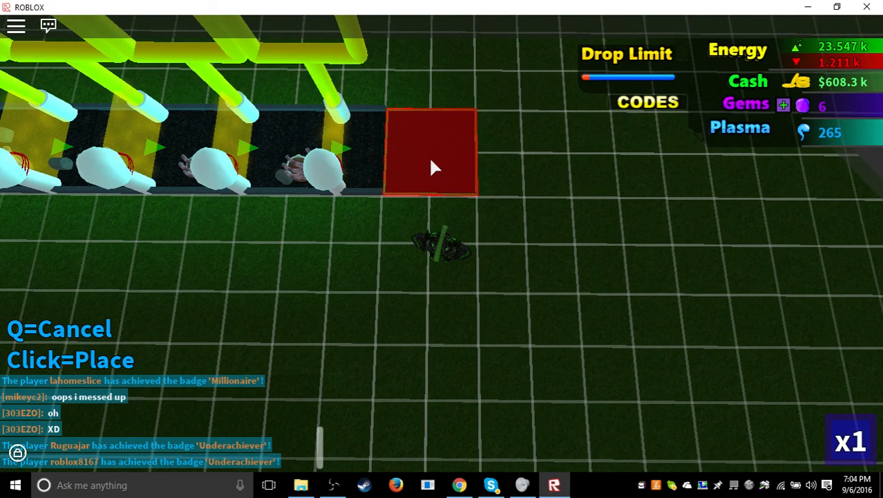
Set a Copper Collector at the conveyor's end so drops travel the upgrader line.
{"action": "left_click", "coordinate": [431, 152]}
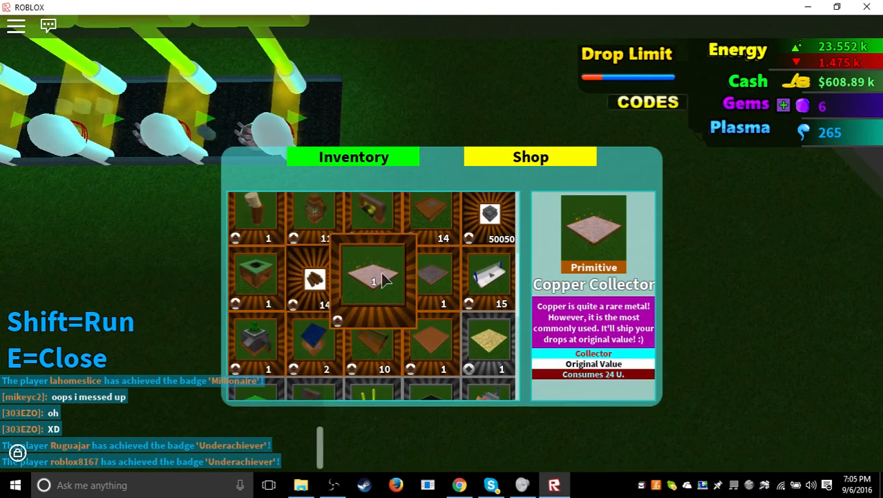
{"action": "left_click", "coordinate": [373, 277]}
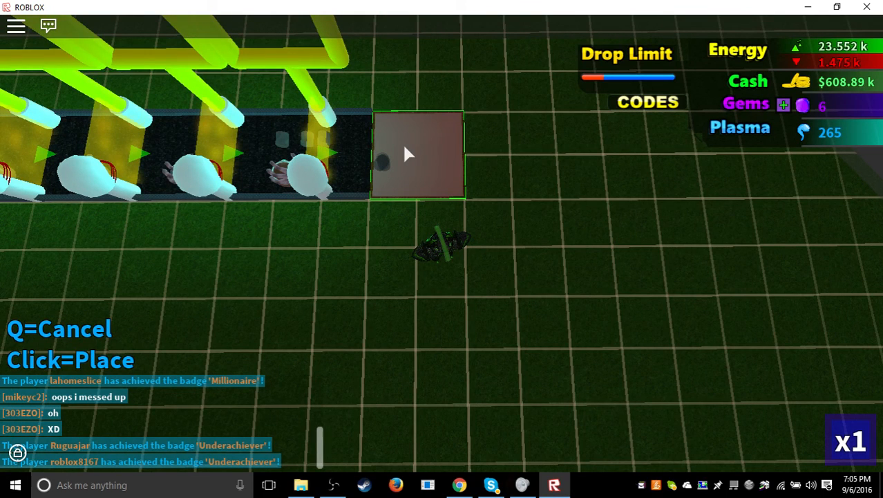
{"action": "left_click", "coordinate": [418, 155]}
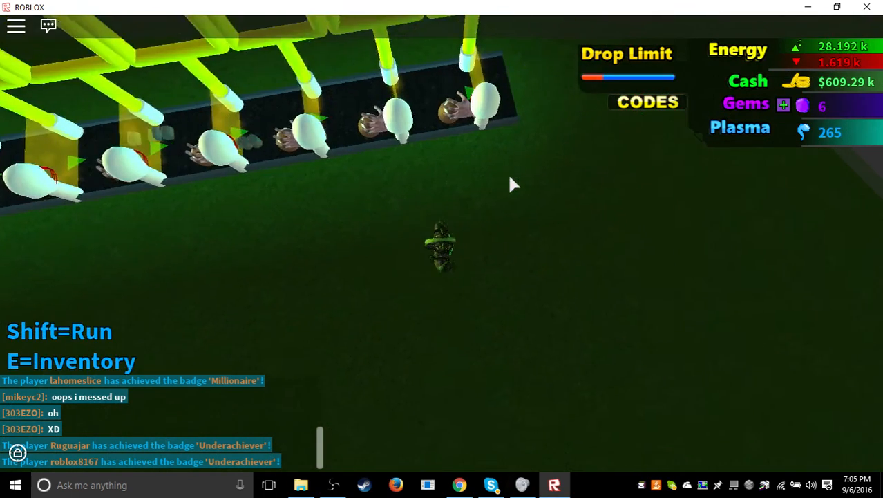
Extend the upgrader row, then view the $25k Granite Processor listing in the shop.
{"action": "key", "text": "e"}
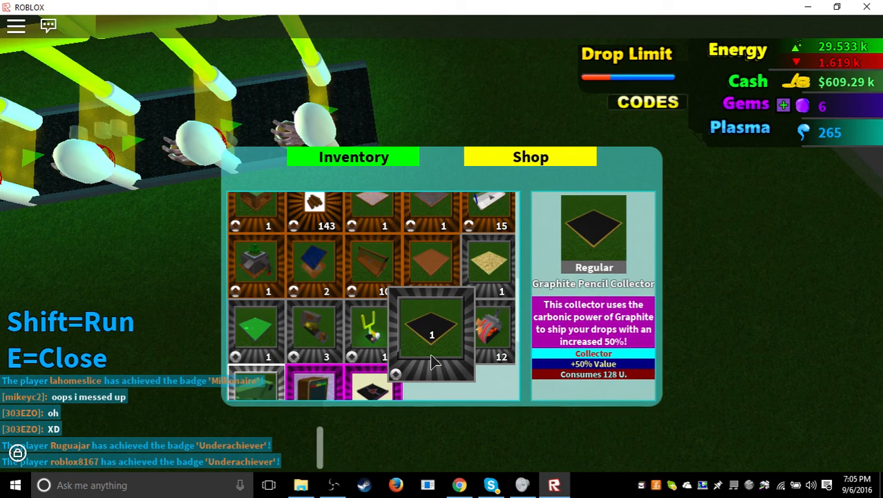
{"action": "key", "text": "e"}
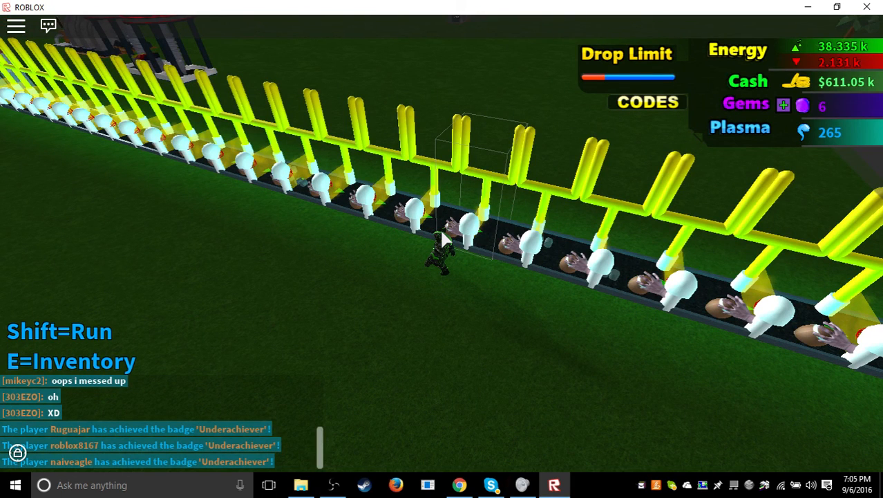
{"action": "key", "text": "e"}
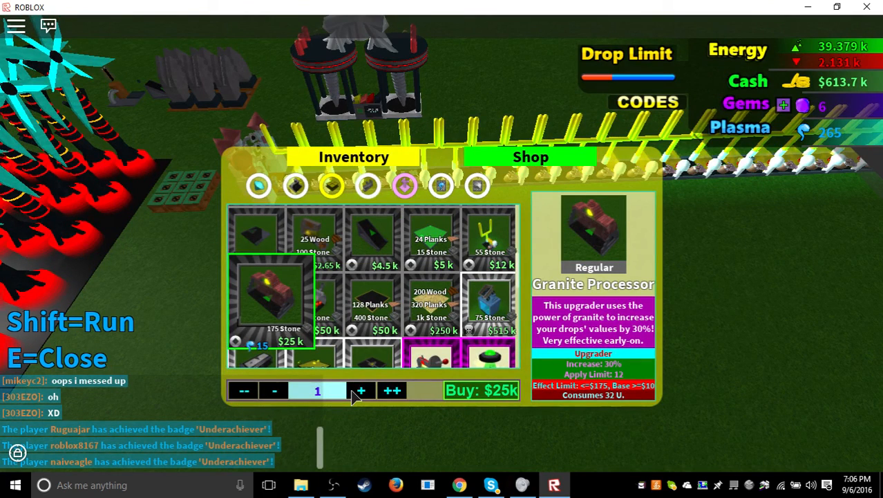
Buy five Granite Processors for $125k, dropping cash to about $492k.
{"action": "left_click", "coordinate": [360, 390]}
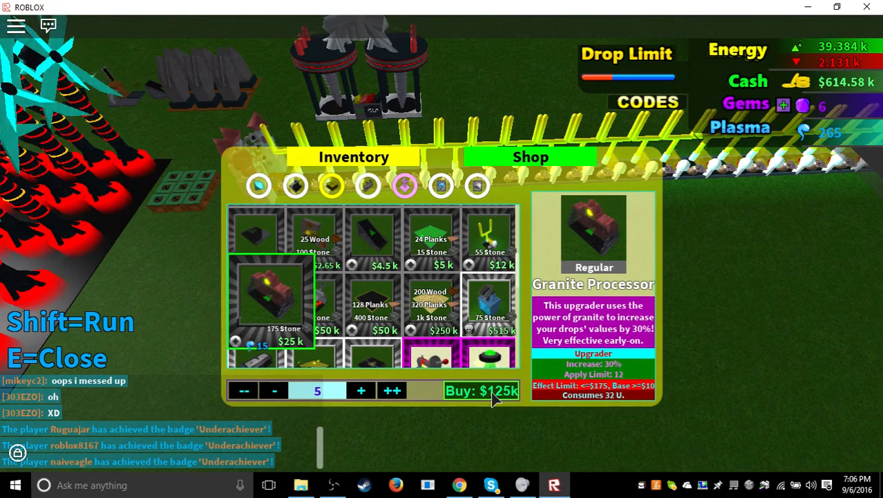
{"action": "left_click", "coordinate": [481, 390]}
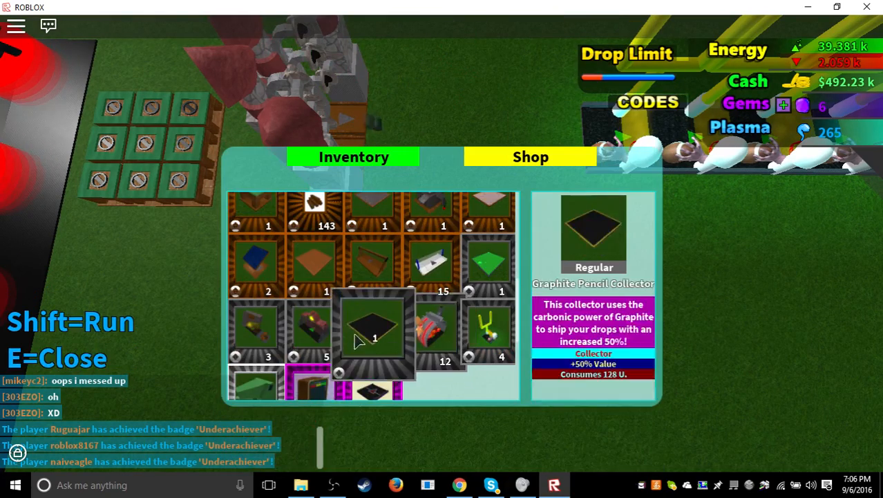
Place a Graphite Pencil Collector at the far end of the long upgrader conveyor.
{"action": "left_click", "coordinate": [373, 325]}
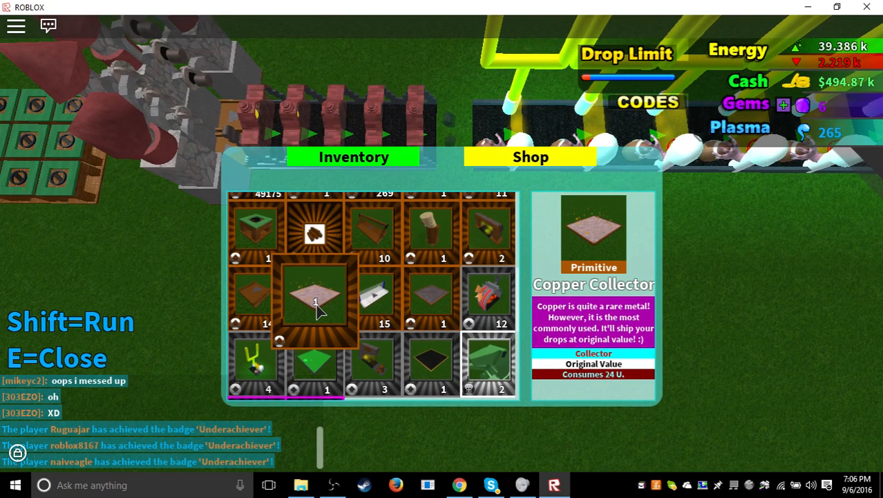
{"action": "key", "text": "e"}
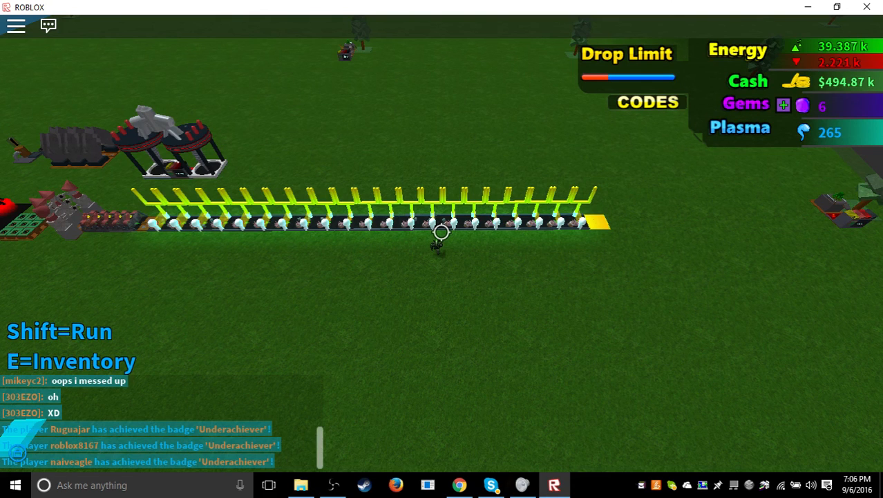
View the Golden Collector's Info panel with Move, Pick Up and Close options.
{"action": "key", "text": "e"}
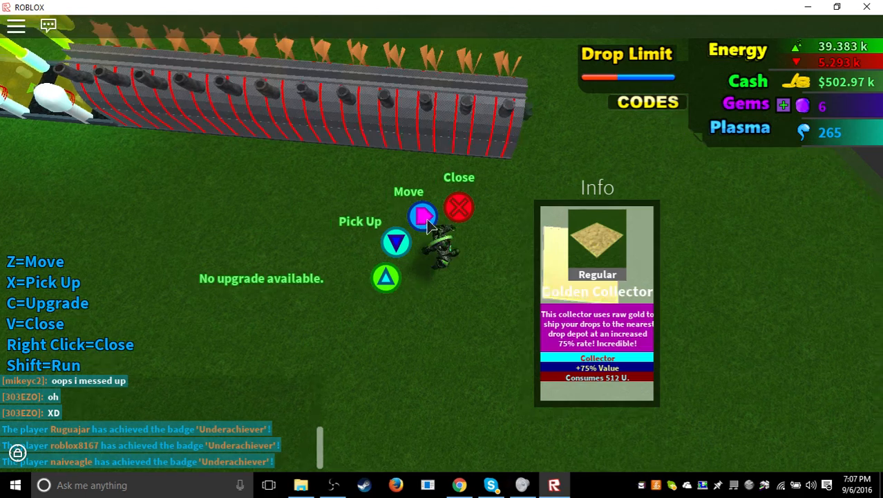
Dismiss the Golden Collector panel, view the Starfield Turbine info, then close it.
{"action": "left_click", "coordinate": [459, 207]}
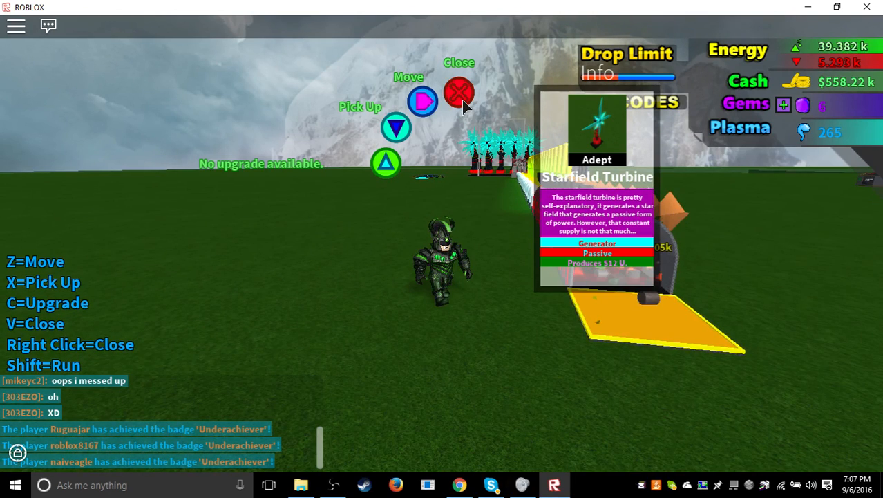
{"action": "left_click", "coordinate": [459, 91]}
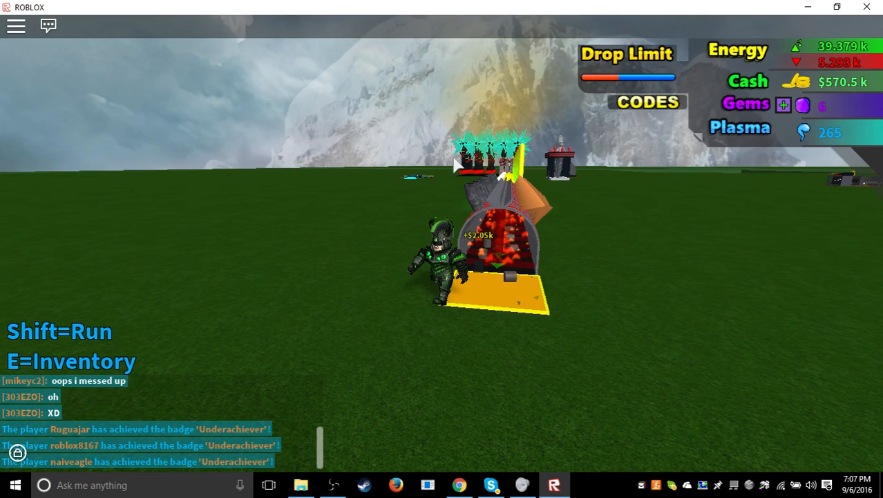